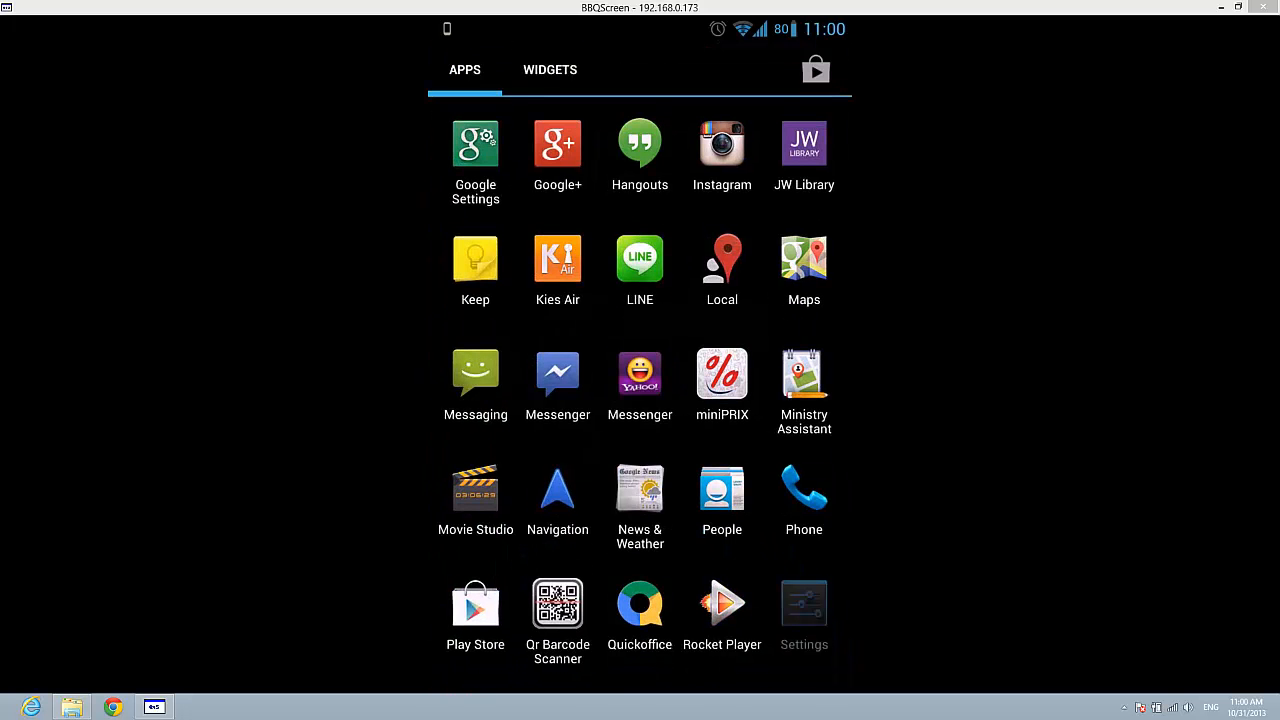
Step: Go to Settings and into the More… wireless and network options
click(804, 601)
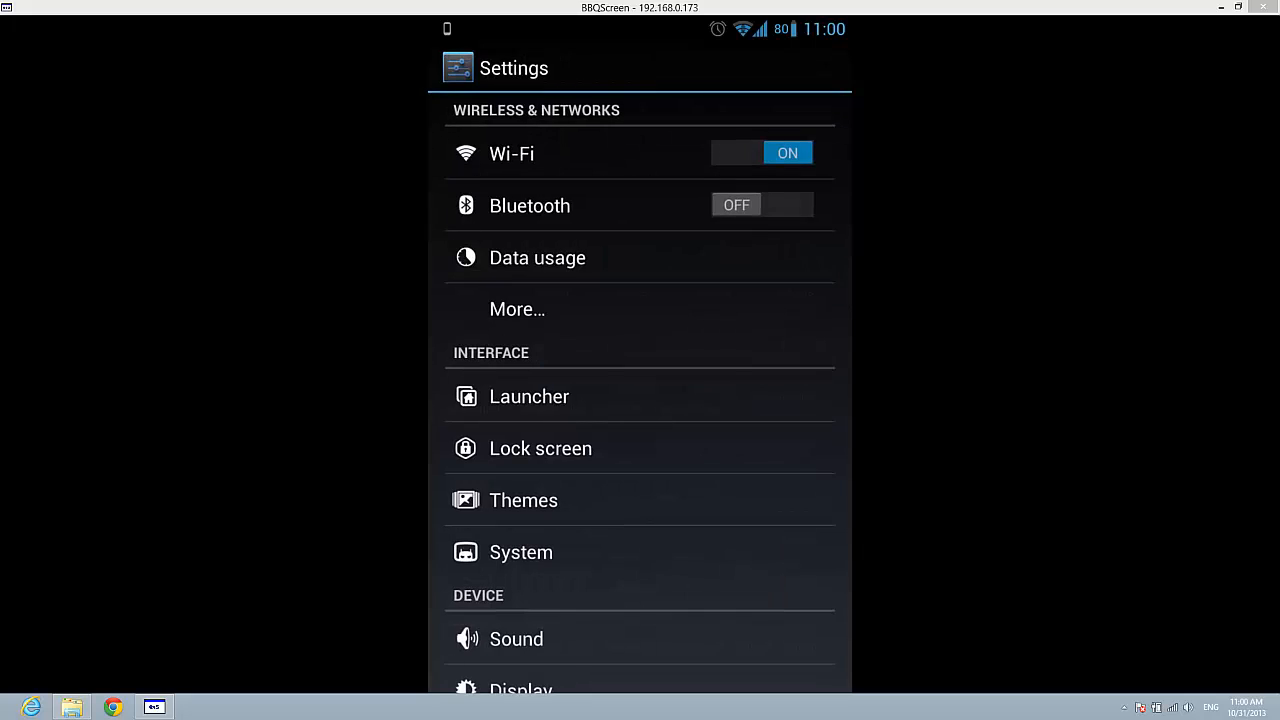
click(517, 309)
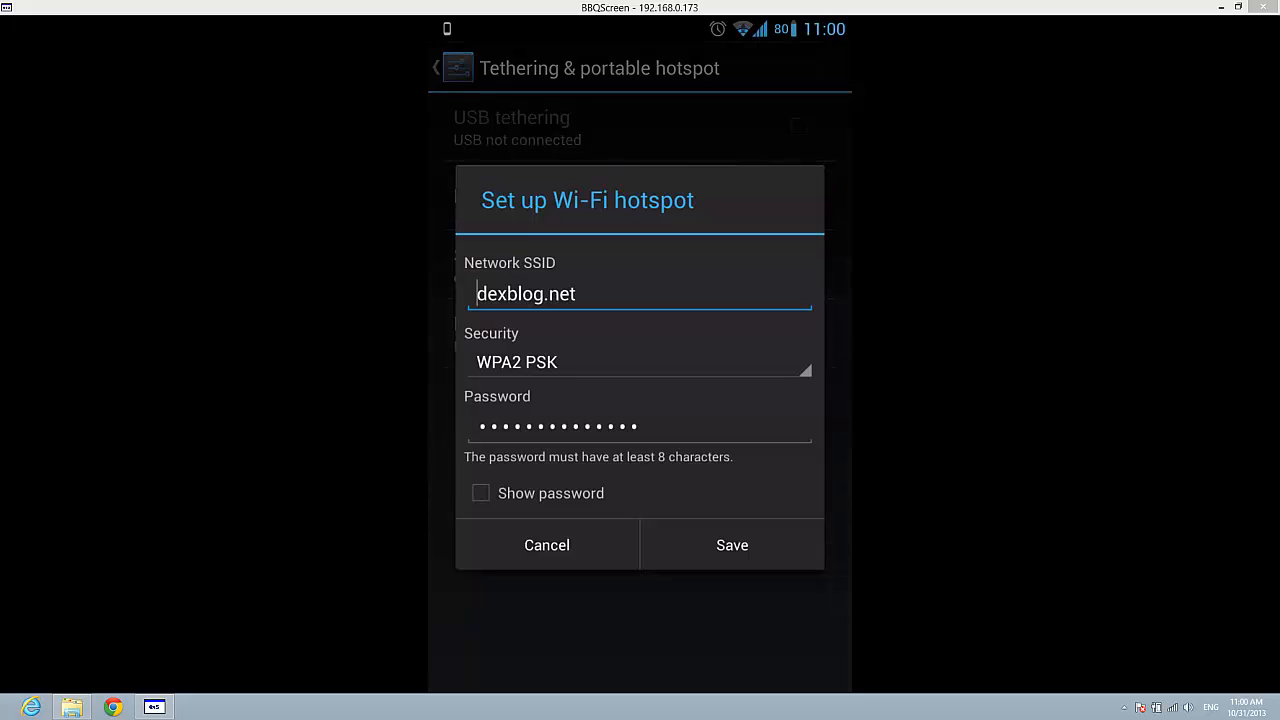
Step: Save the dexblog.net hotspot, reopen its setup and change Security from WPA2 PSK to Open
click(731, 545)
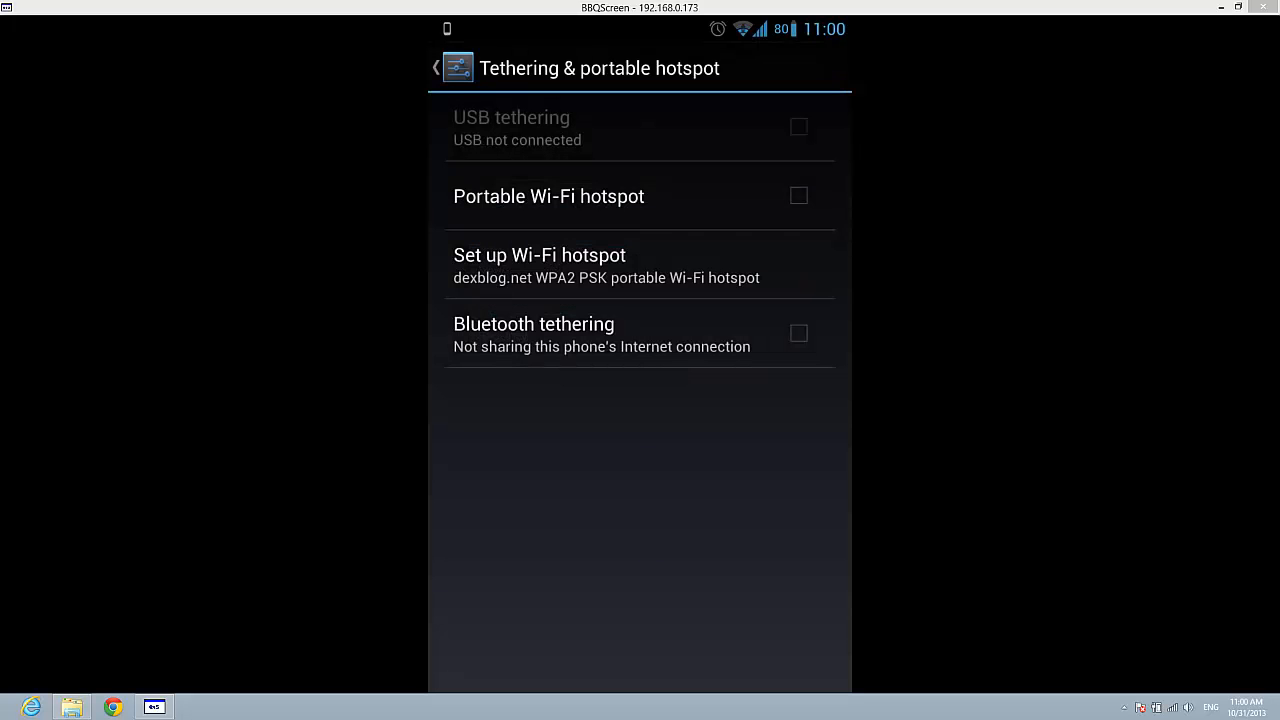
click(539, 255)
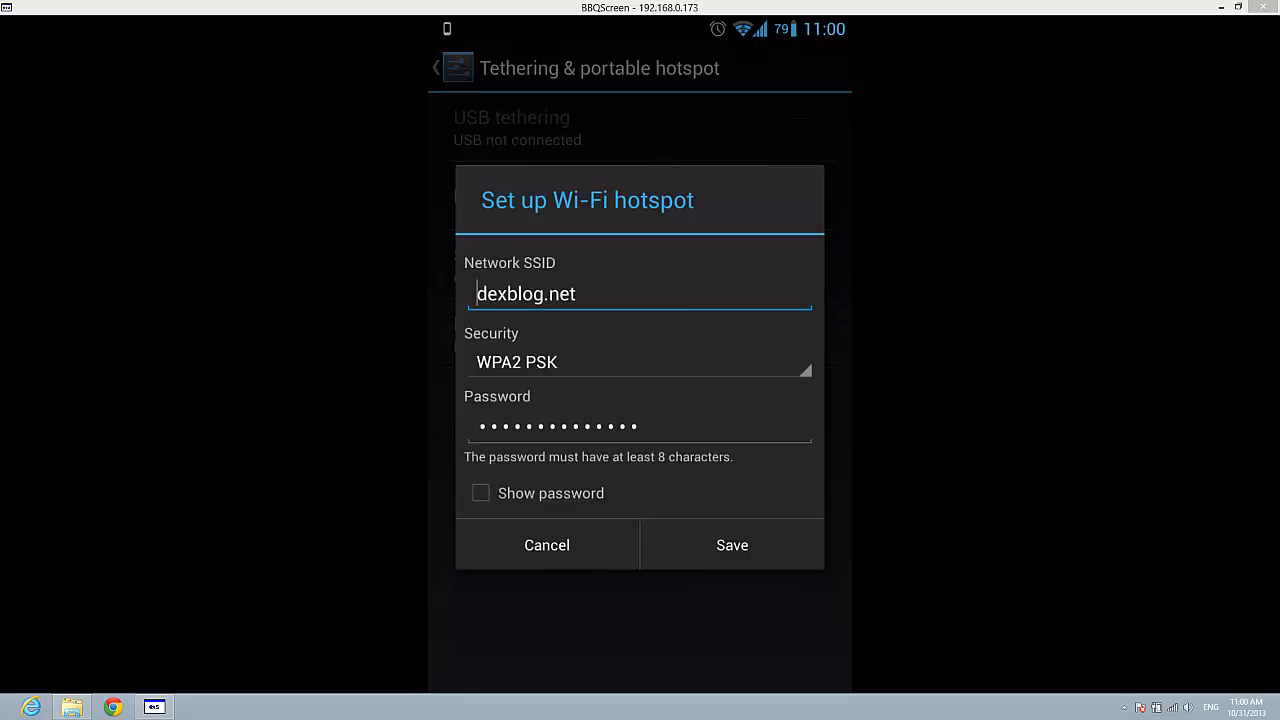
click(639, 362)
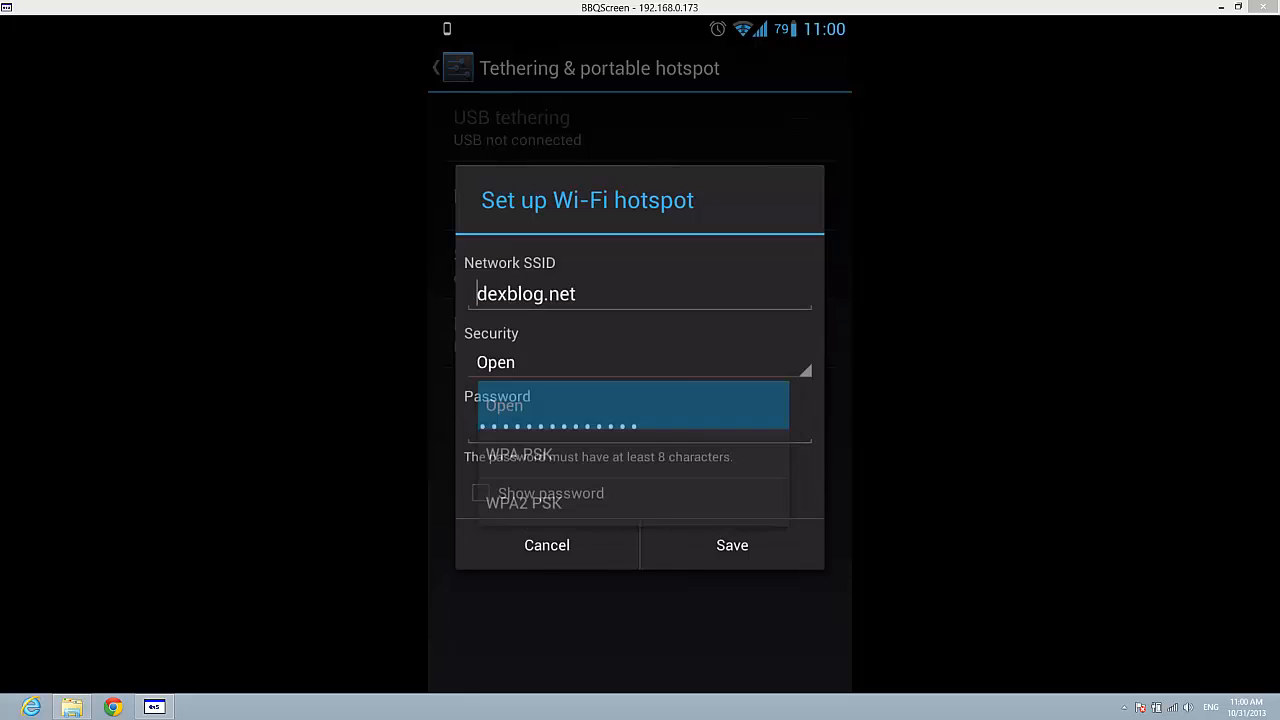